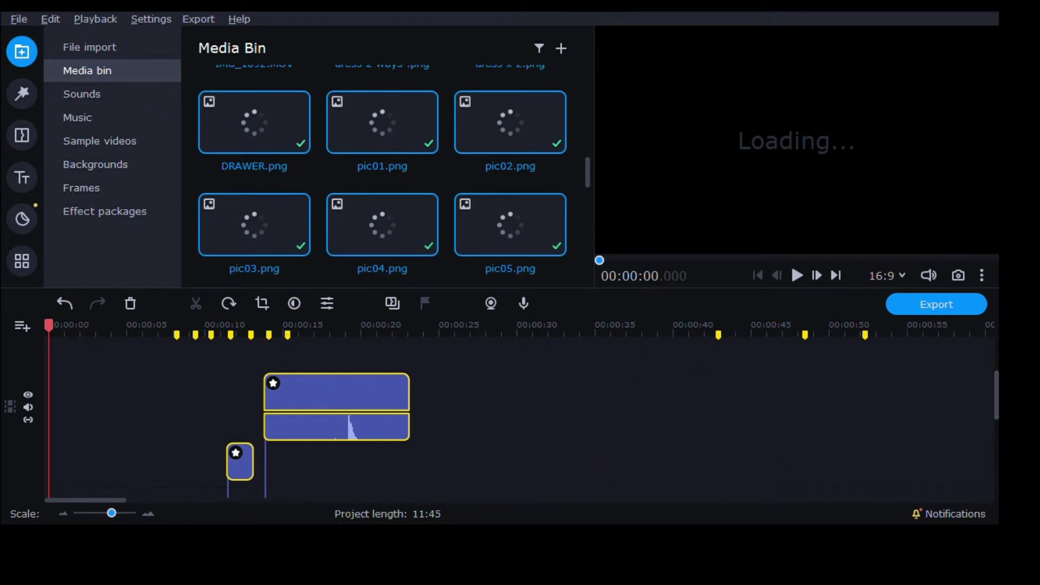
# Step: Test playback twice to confirm the preview is stuck, then reach the Settings menu
pyautogui.click(797, 276)
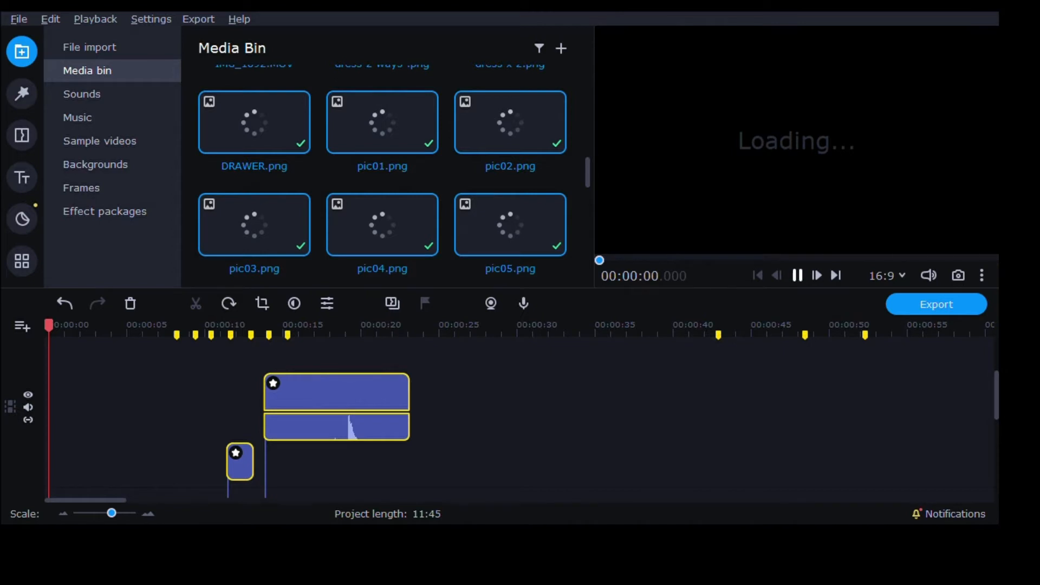
pyautogui.click(797, 275)
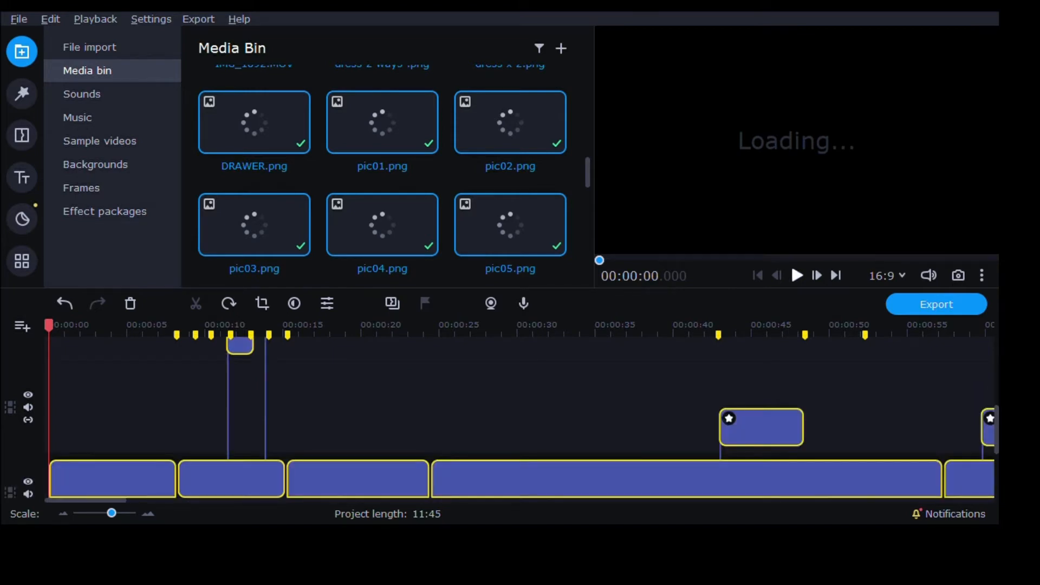
pyautogui.click(797, 275)
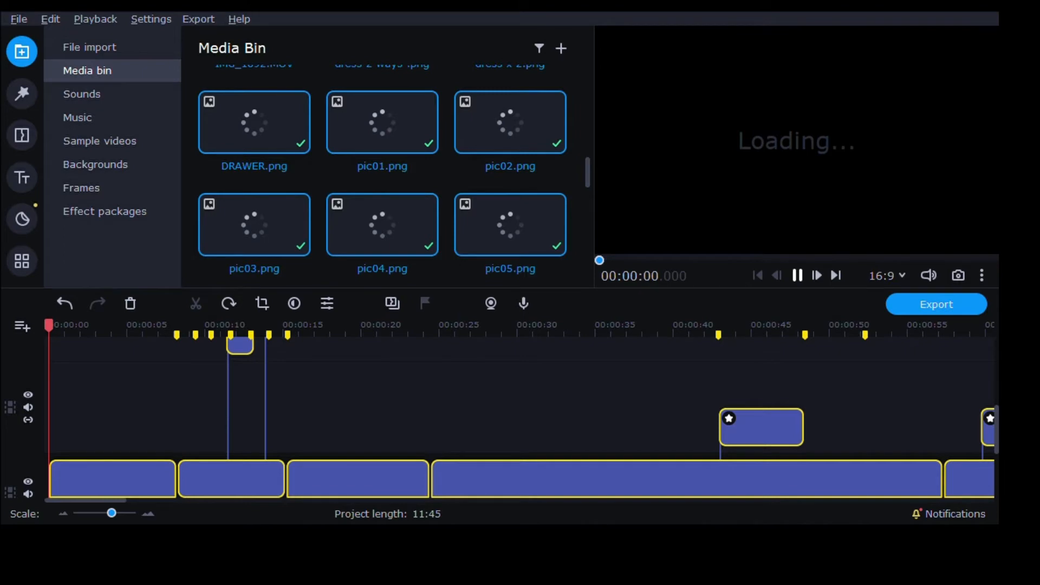
pyautogui.click(151, 20)
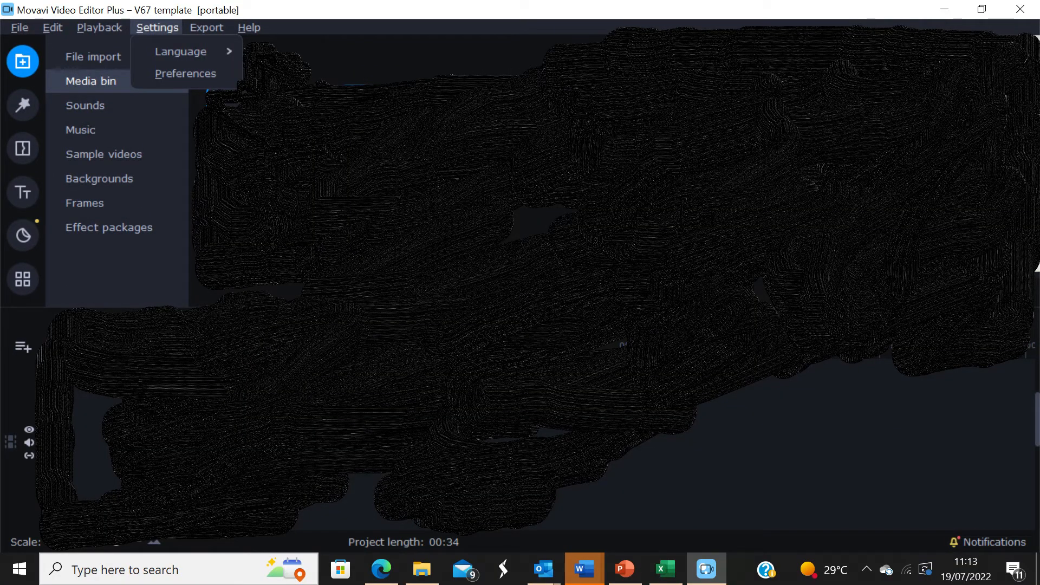
# Step: In Preferences > Acceleration, empty the 188 MB optimization files folder
pyautogui.click(186, 74)
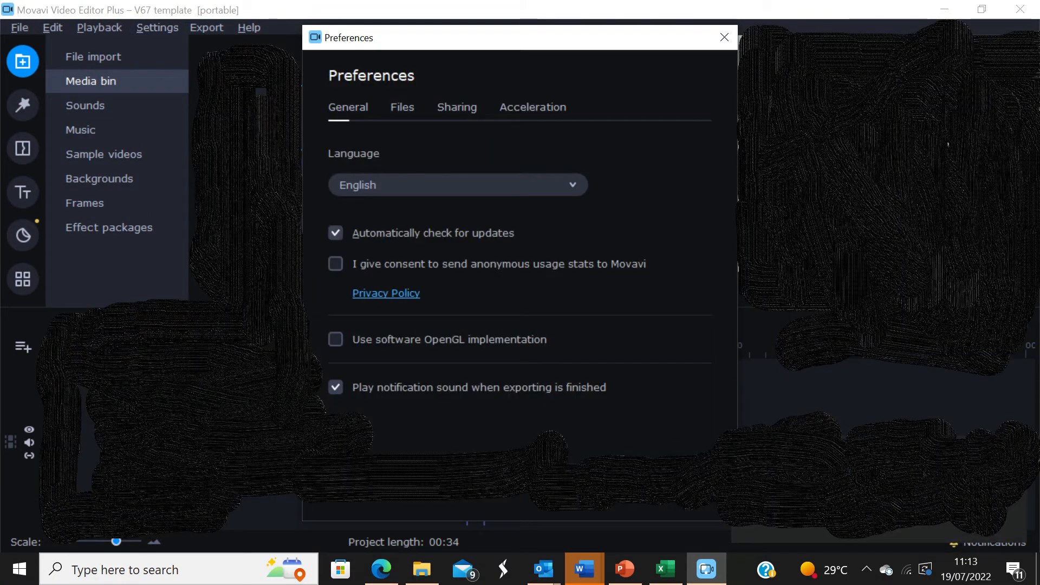
pyautogui.click(533, 107)
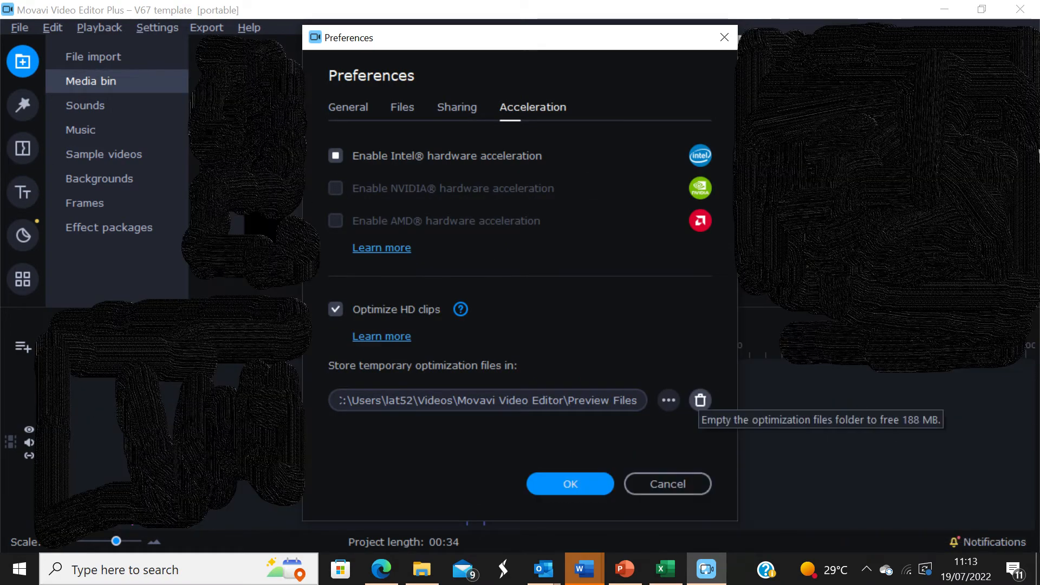
pyautogui.click(700, 400)
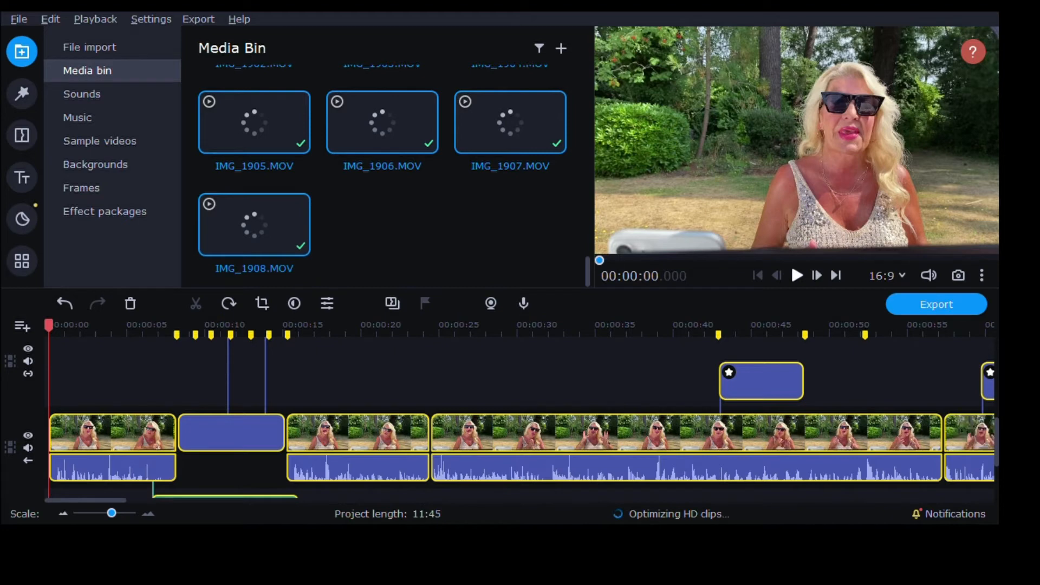
# Step: Play the project briefly to confirm the preview now shows video, then pause
pyautogui.click(796, 276)
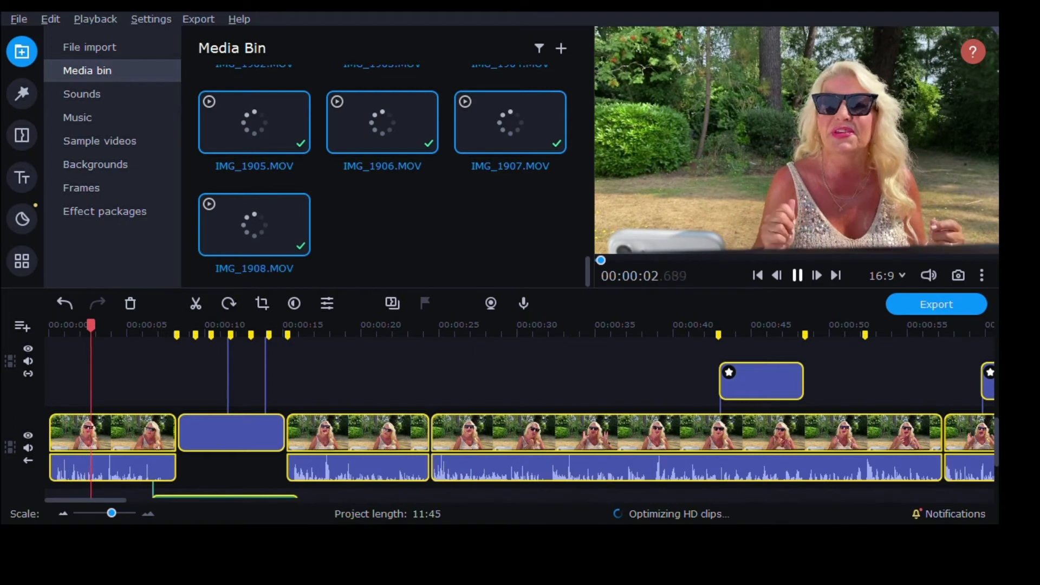
pyautogui.click(797, 275)
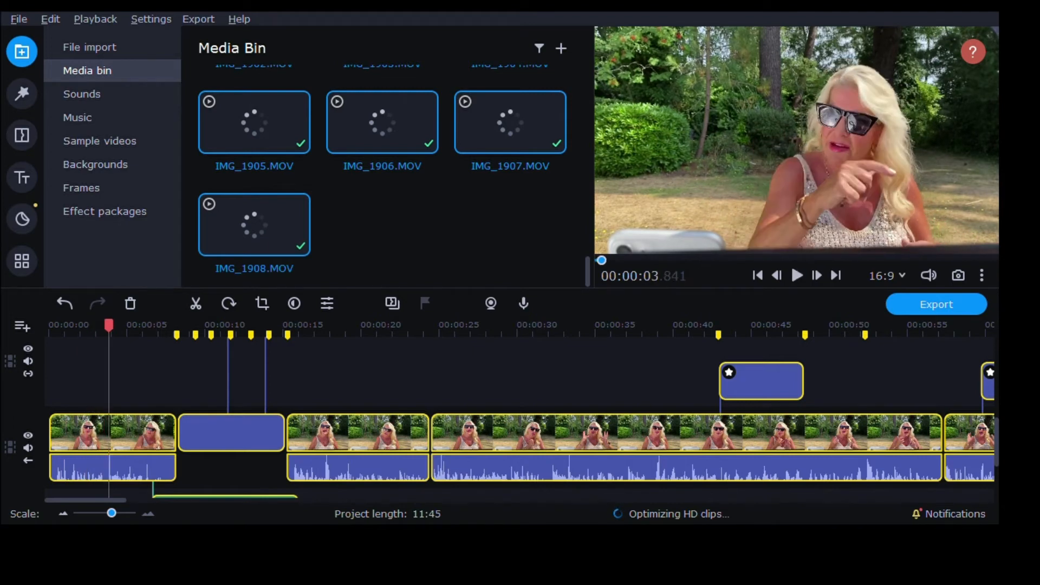